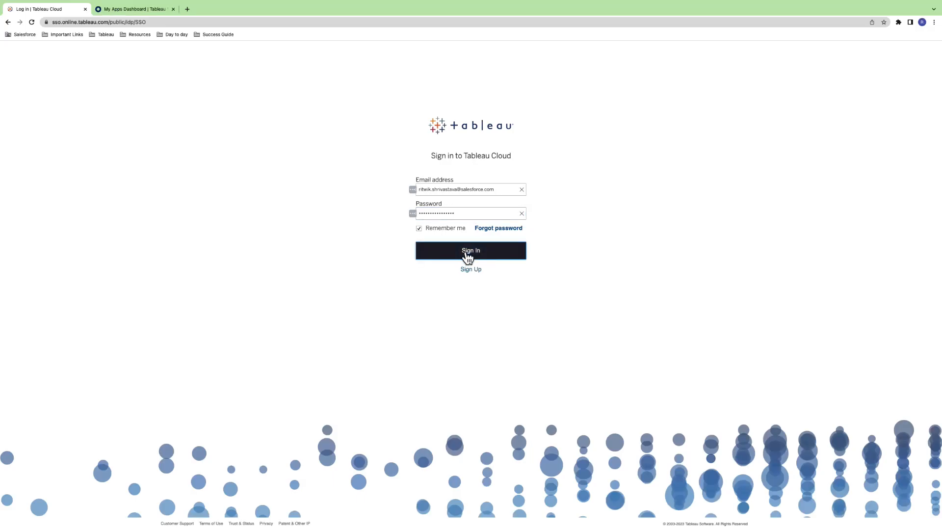
- Sign in, start a new workbook in the Tableau-Redshift project and list the data connectors
left_click(470, 250)
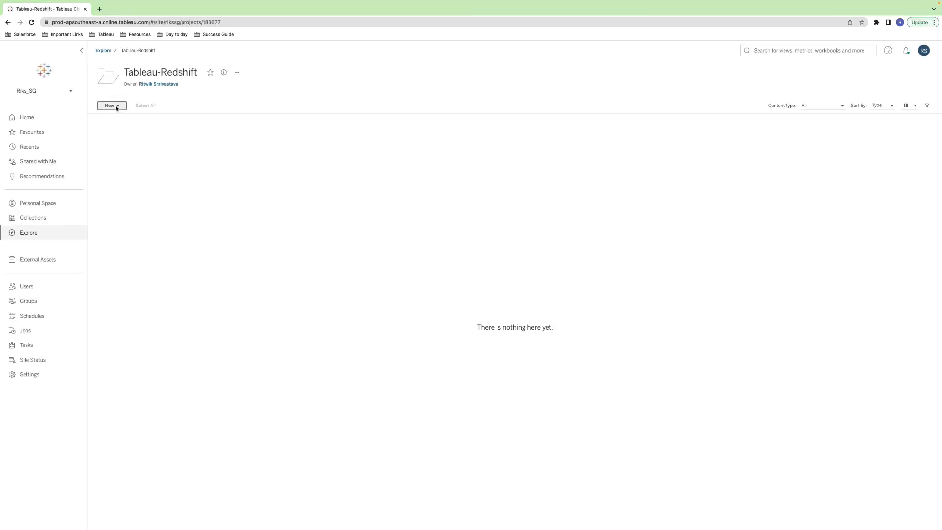
left_click(111, 106)
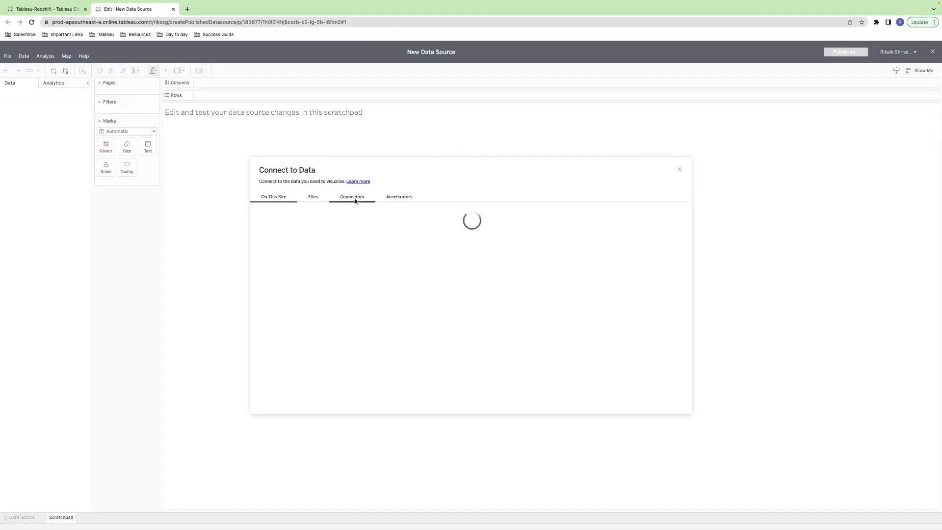
left_click(351, 196)
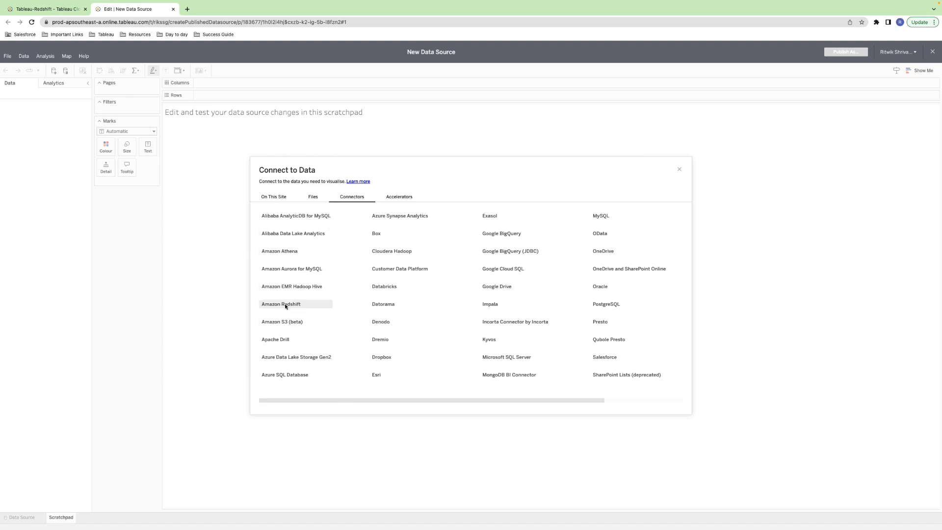
- Connect to Amazon Redshift with database testv1 and username test, then sign in
left_click(281, 303)
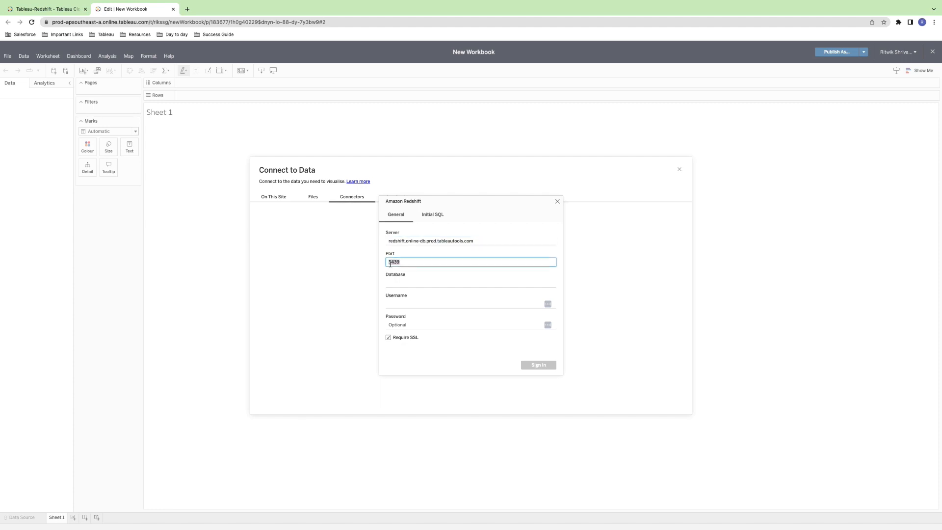
type("testv1")
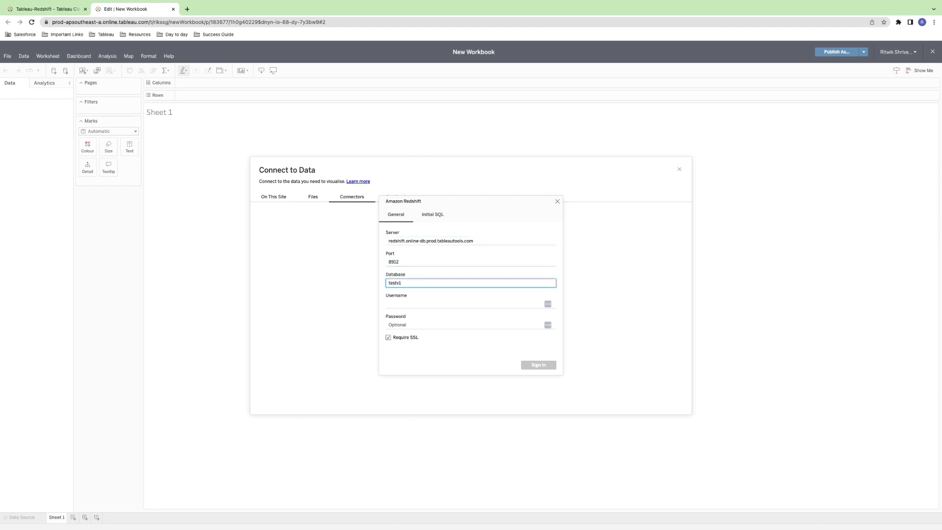
type("test")
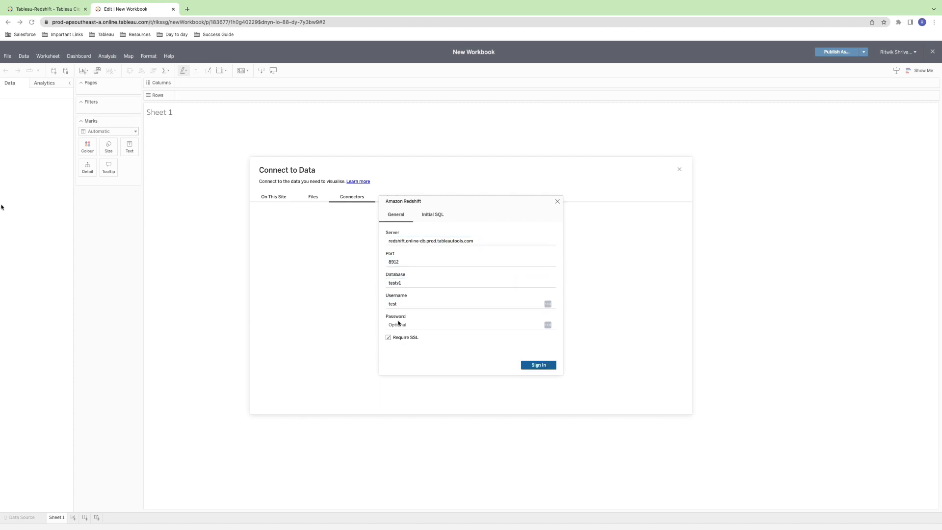
left_click(537, 365)
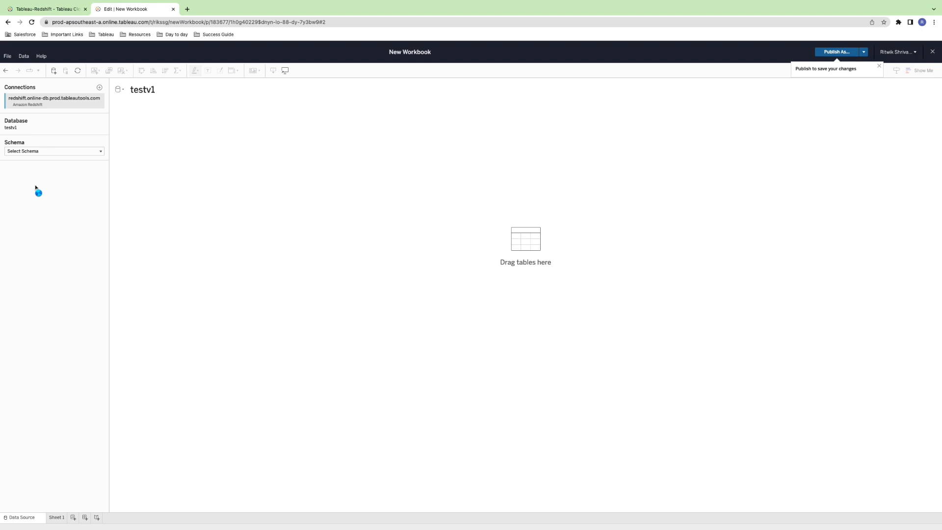
- Choose the movies schema and load the actors table into the data source
left_click(54, 151)
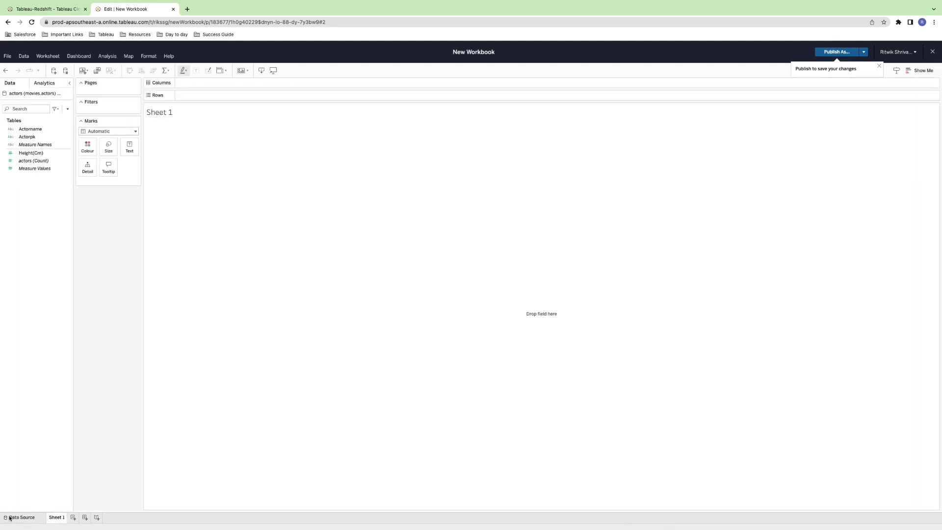
left_click(20, 521)
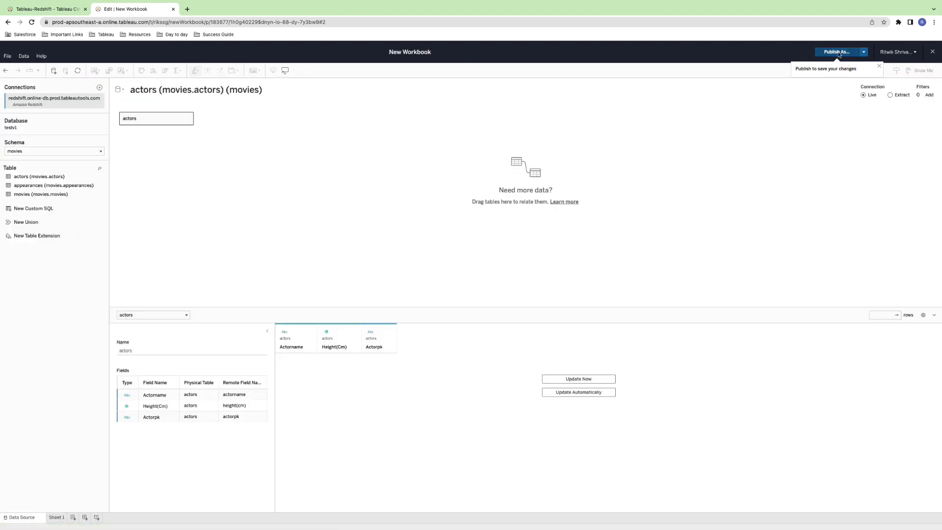
- Publish the workbook as 'Amazon Redshift' to the Tableau-Redshift project
left_click(835, 52)
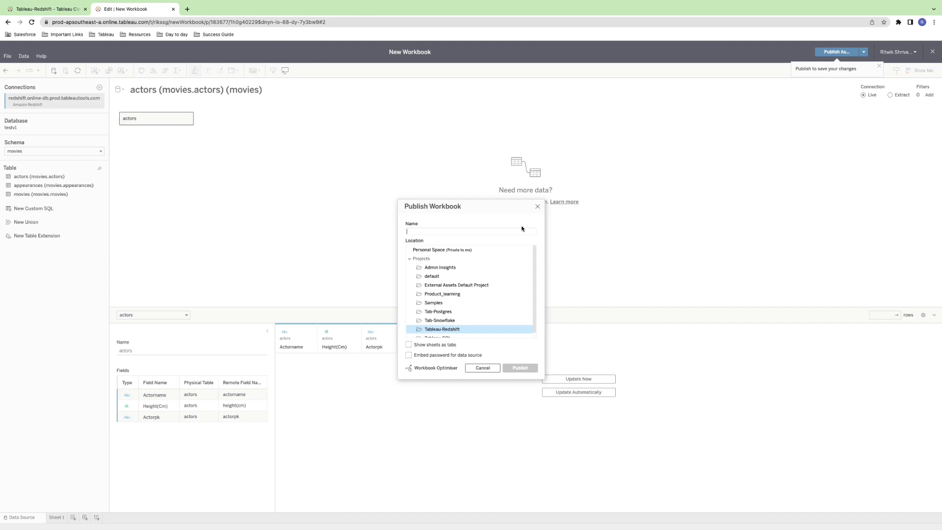
type("Amazon Redshift")
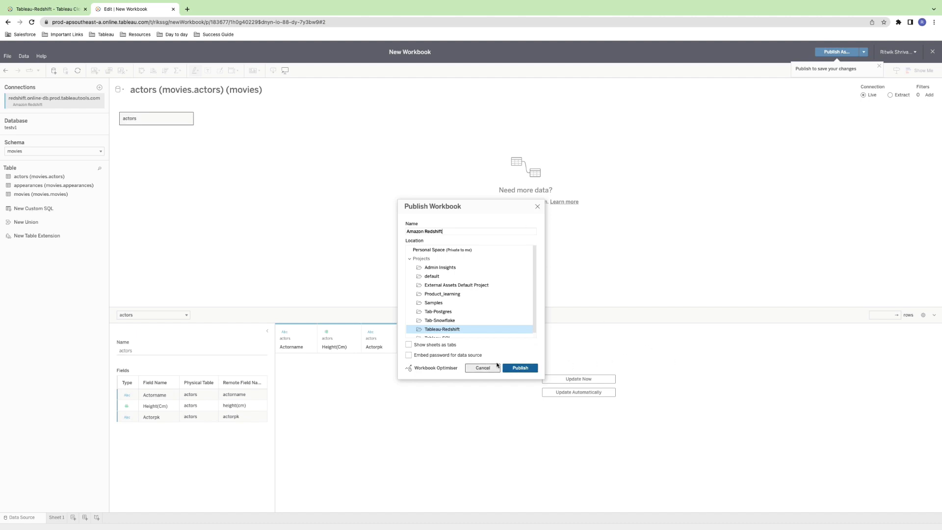
left_click(481, 367)
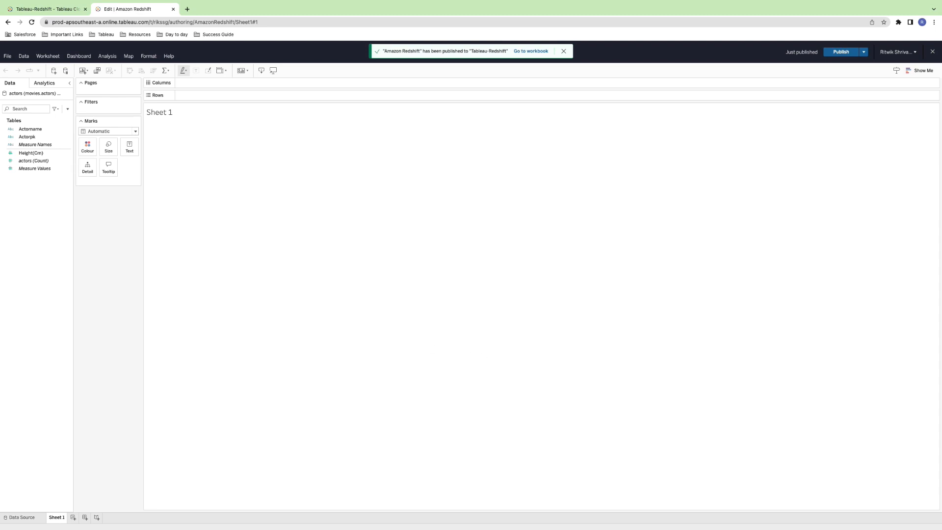
mouse_move(56, 243)
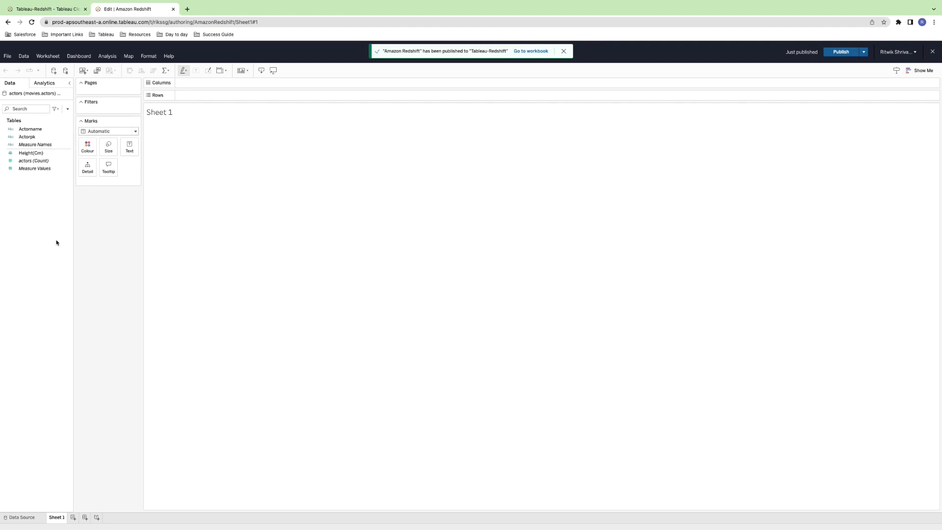
left_click(65, 4)
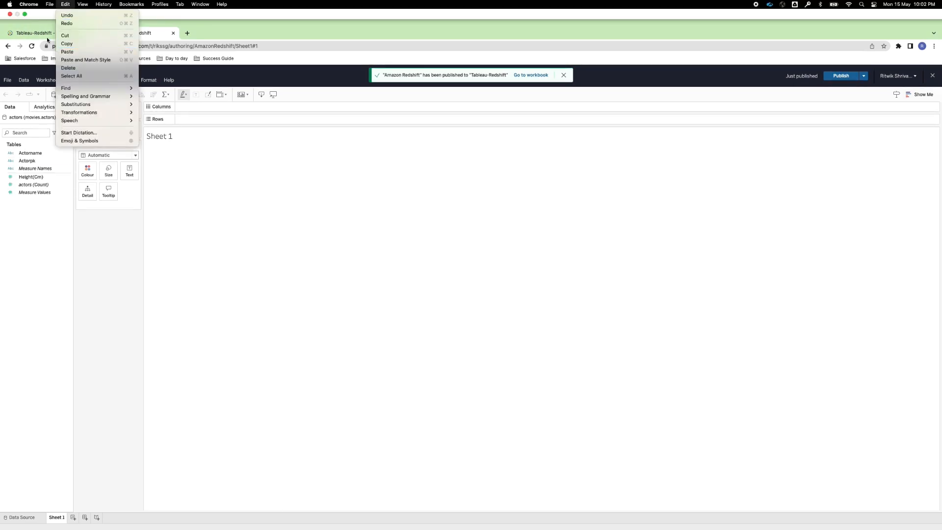